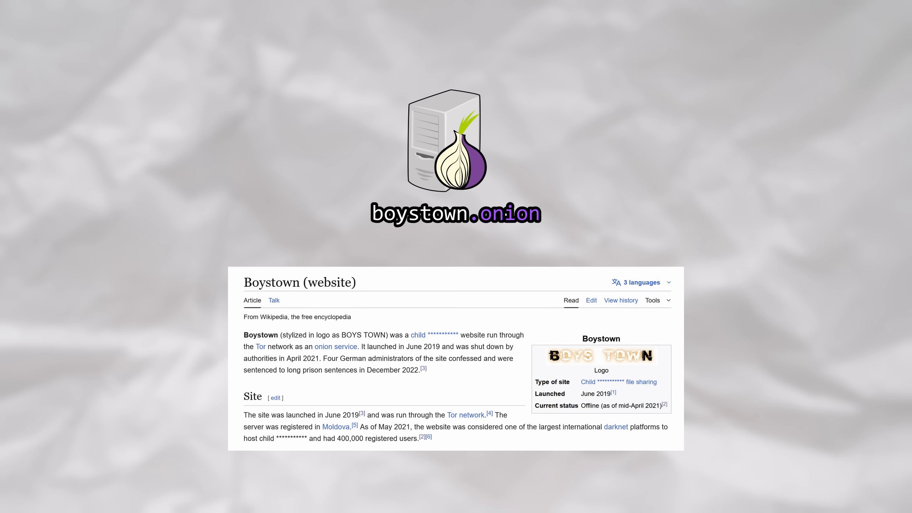
double_click(380, 346)
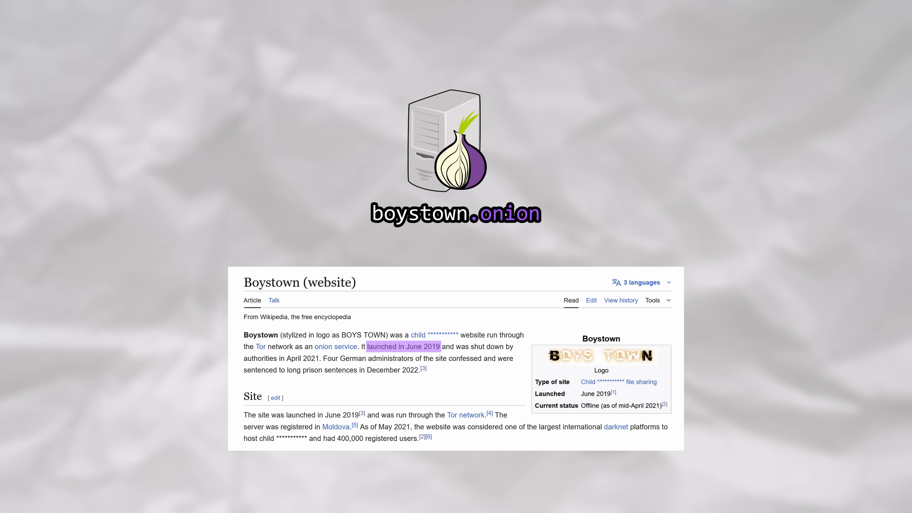
double_click(377, 439)
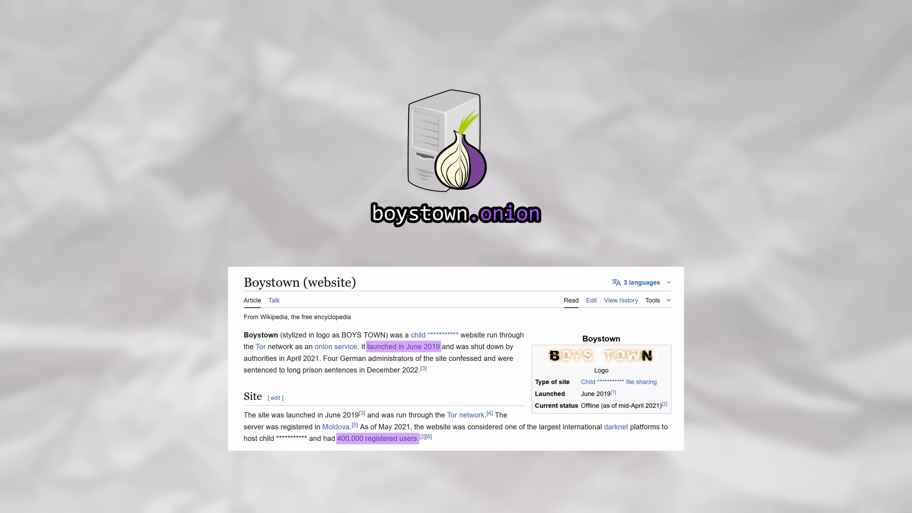
scroll(down, 3)
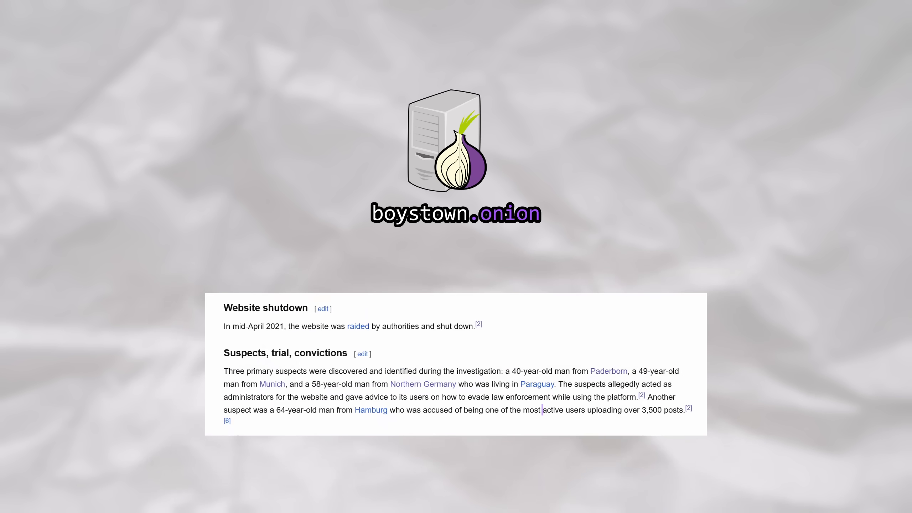